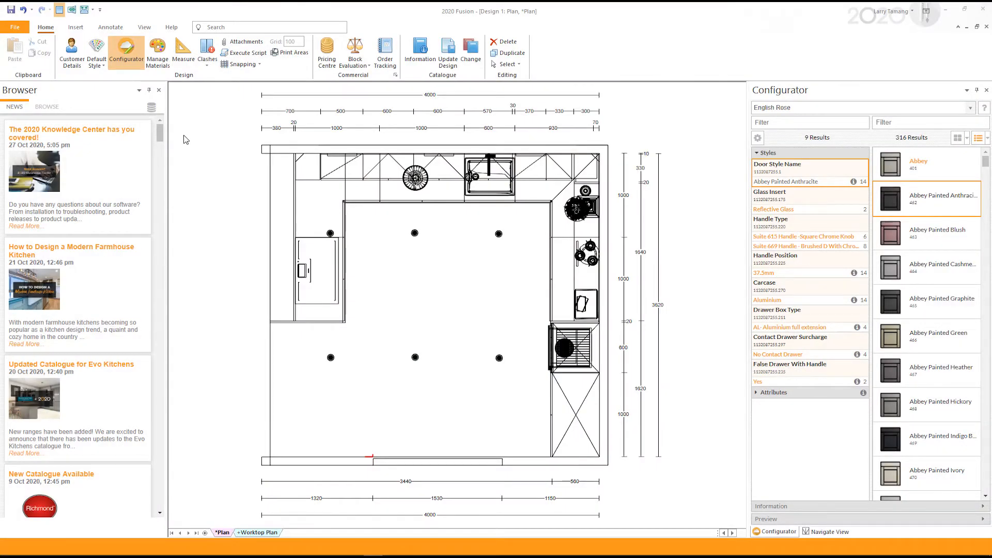
mouse_move(108, 111)
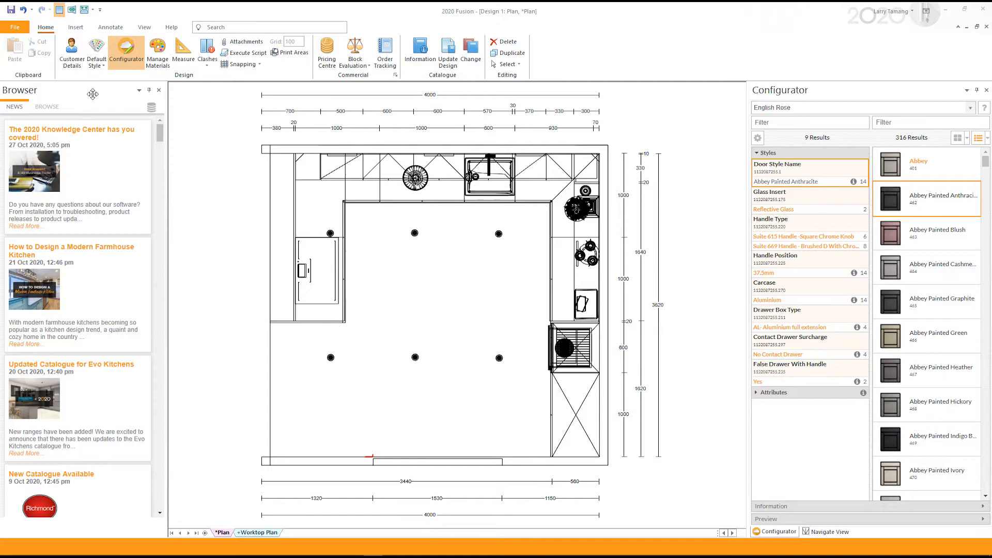
- Switch the ribbon to the Insert tab with the Browser palette on News
left_click(75, 27)
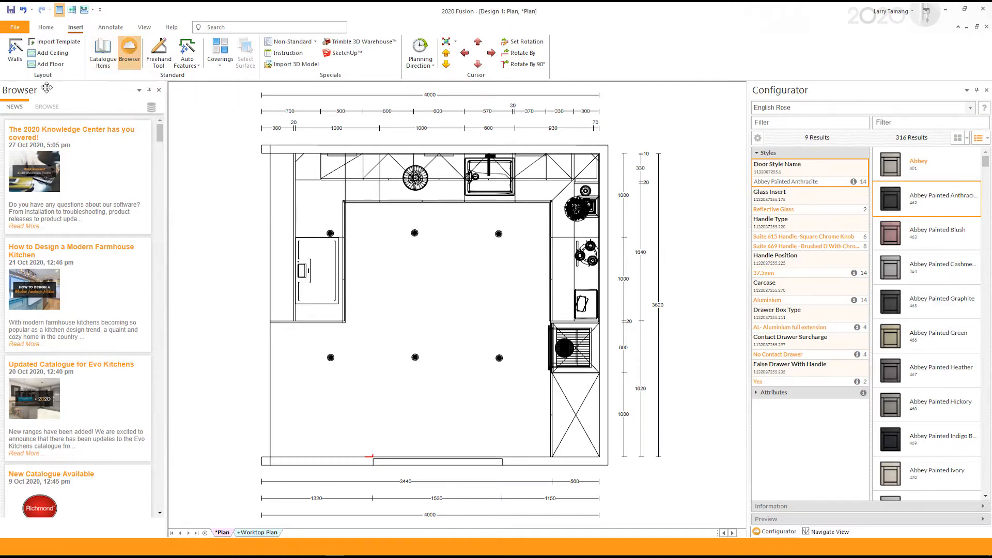
mouse_move(46, 106)
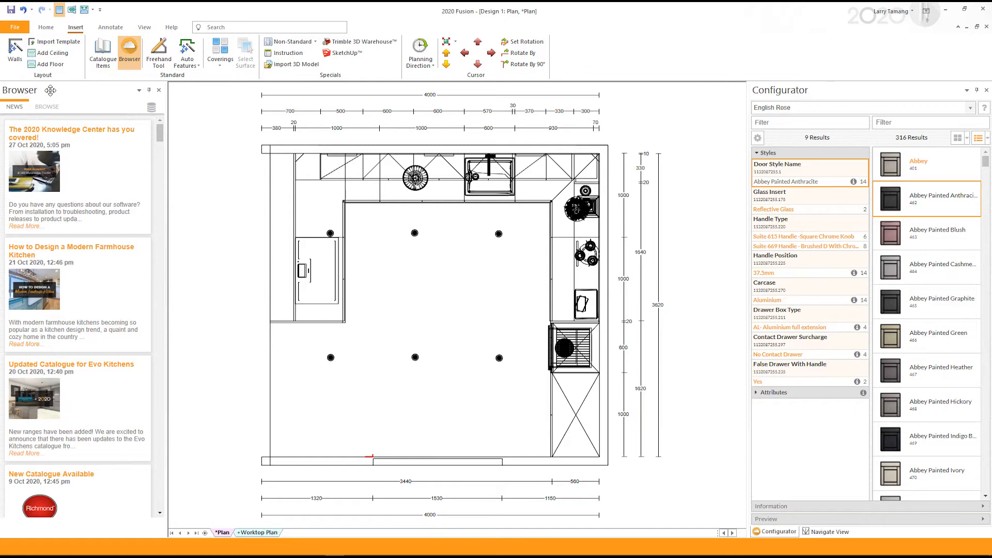
- Browse catalogue products from all catalogues and return to the Home commands
left_click(46, 107)
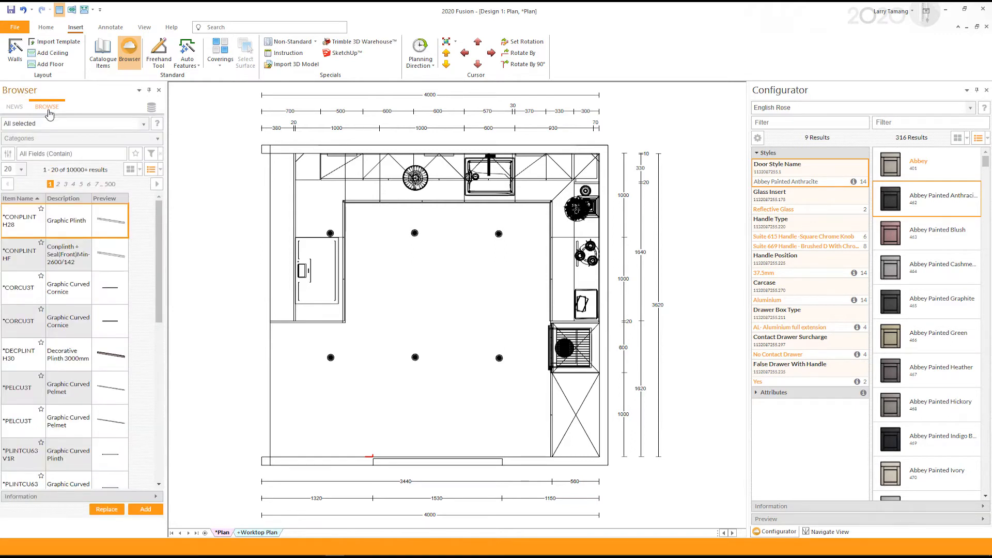
mouse_move(146, 126)
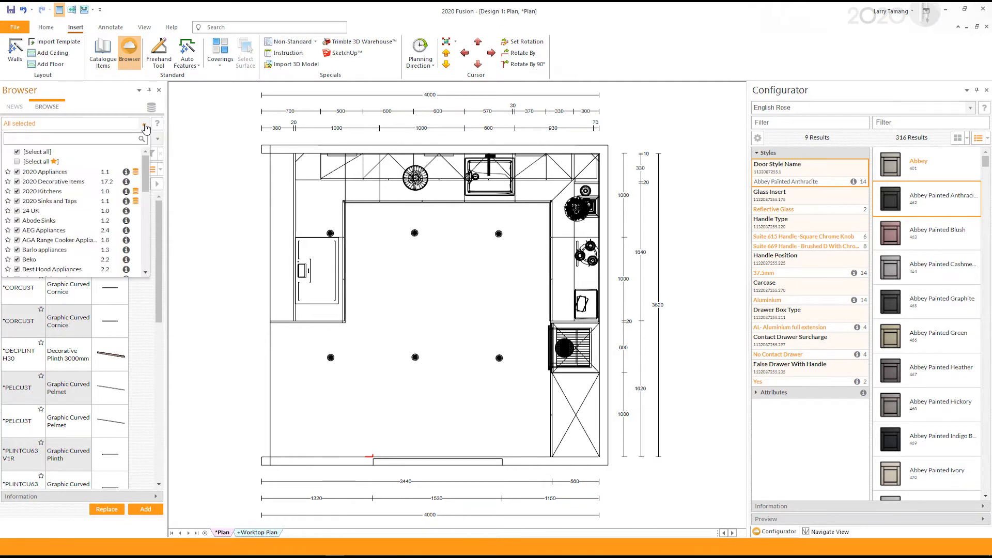
left_click(145, 127)
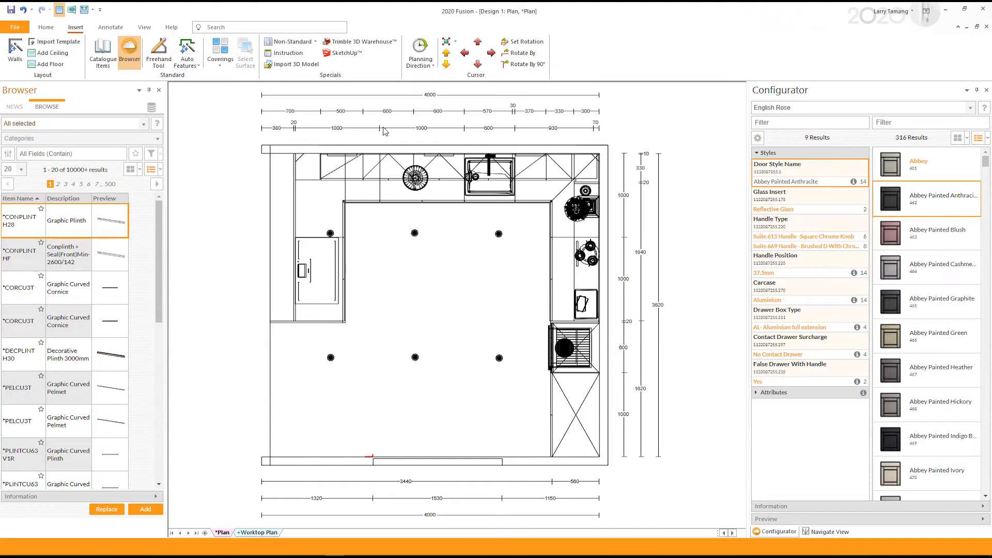
mouse_move(844, 90)
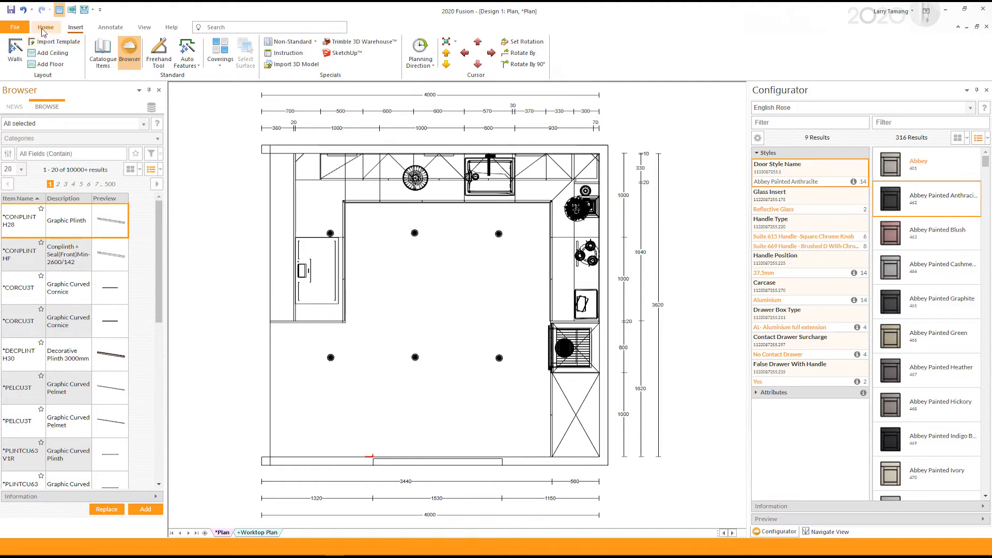
left_click(45, 27)
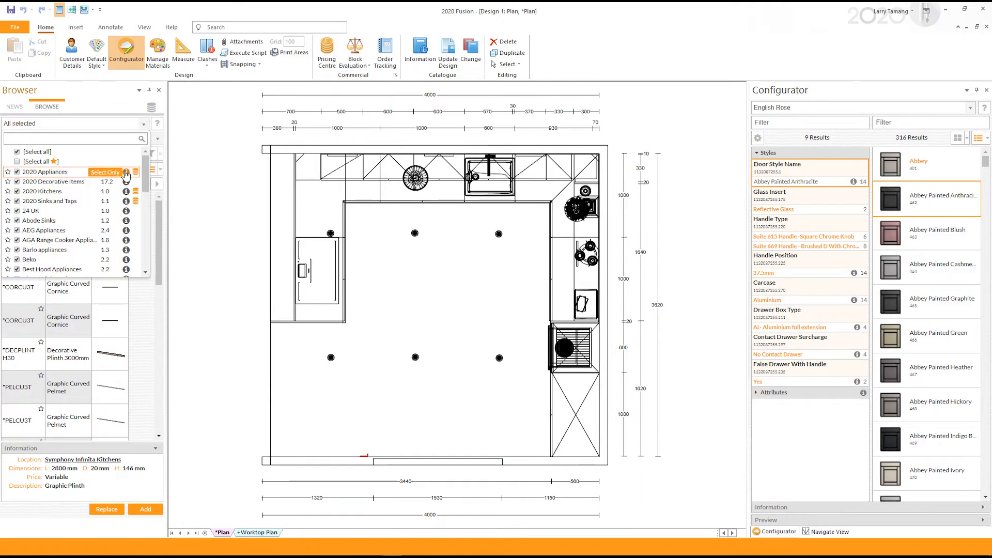
- Filter the Browser to Multiwood Kitchens Tall Units - Medium Refrigerator Units
scroll("down", 3)
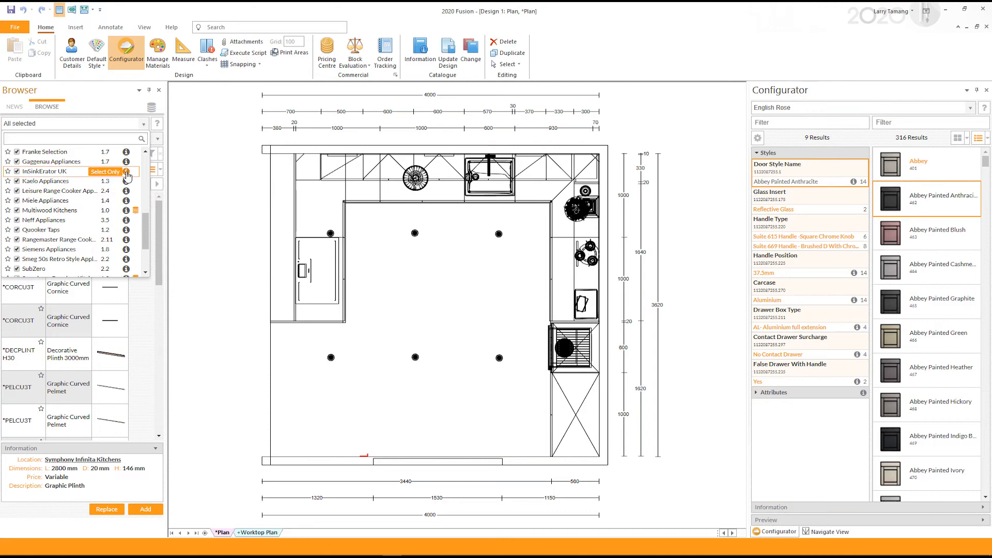
mouse_move(105, 210)
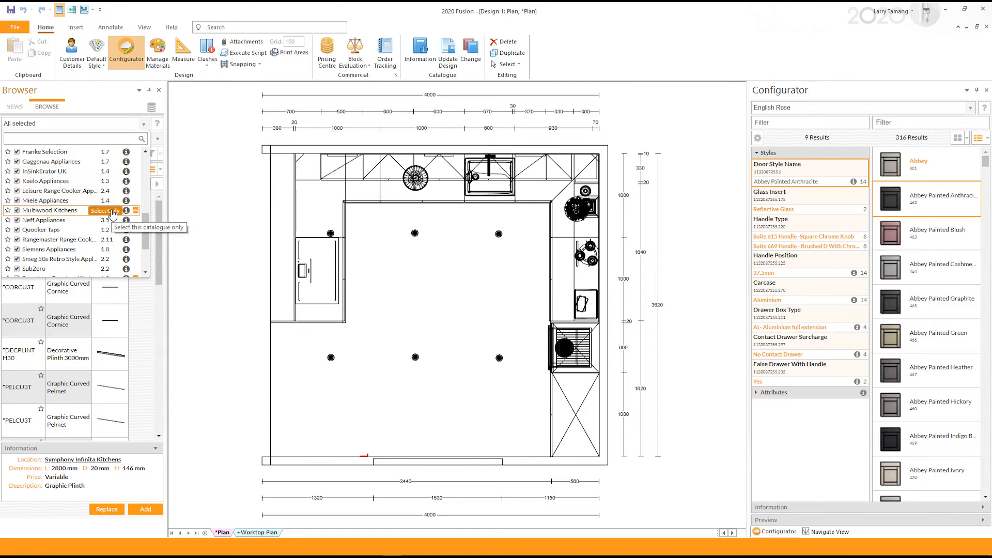
left_click(105, 210)
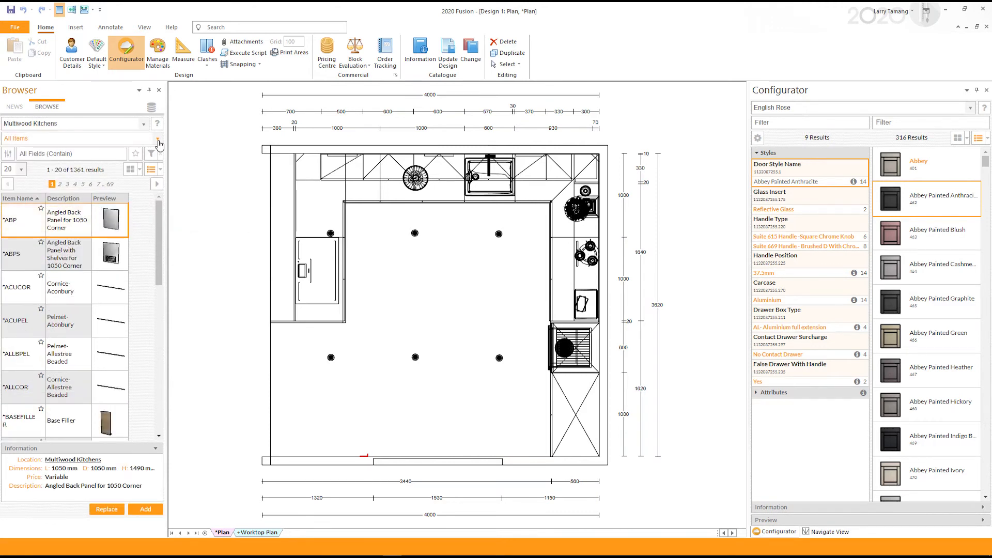
left_click(158, 141)
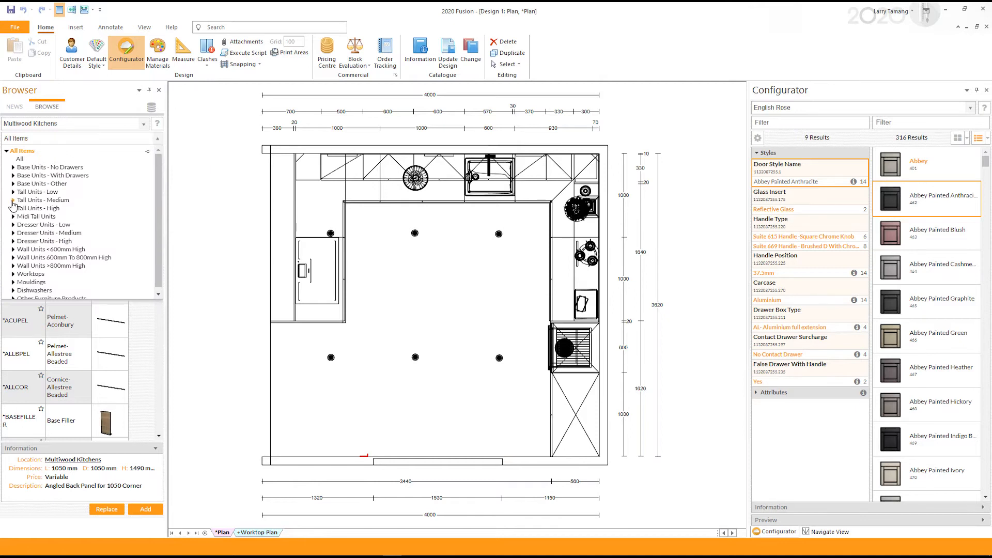
left_click(13, 200)
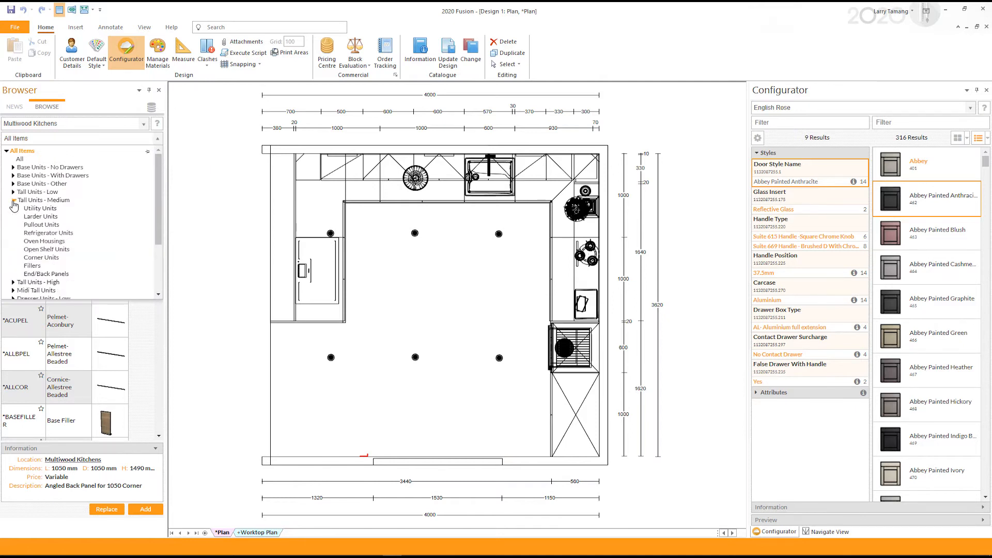
left_click(48, 233)
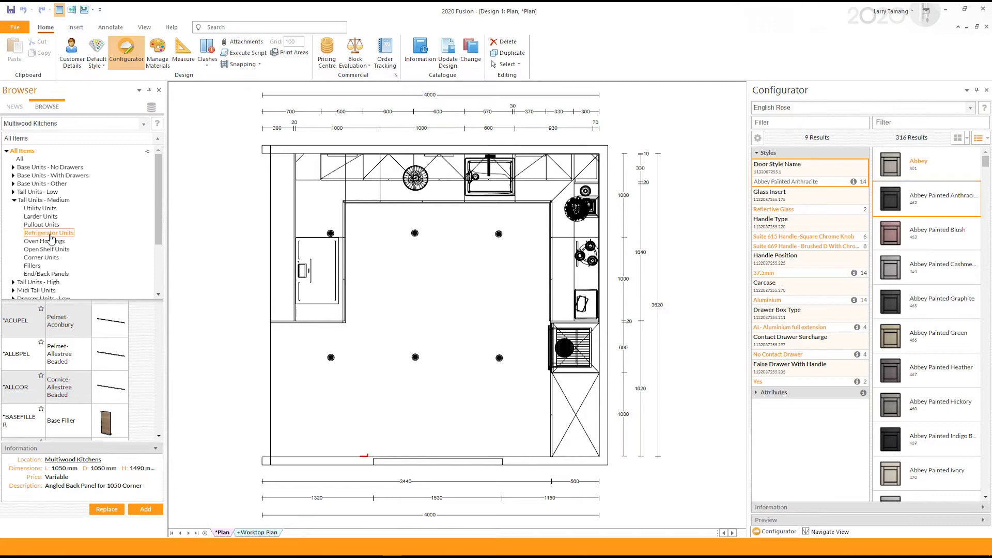
left_click(49, 233)
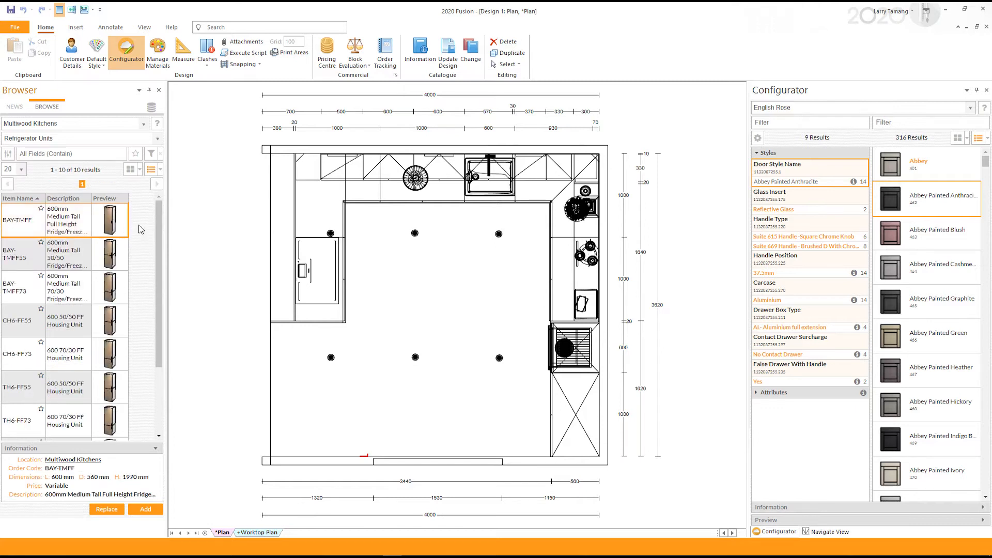
- Add the CH6-FF55 600 50/50 FF housing unit to the plan
left_click(63, 319)
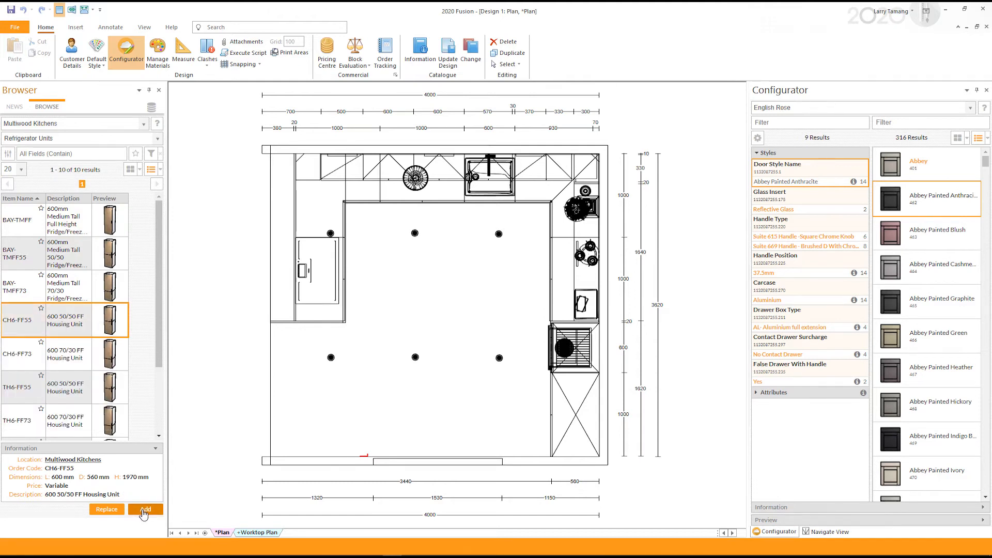
left_click(144, 510)
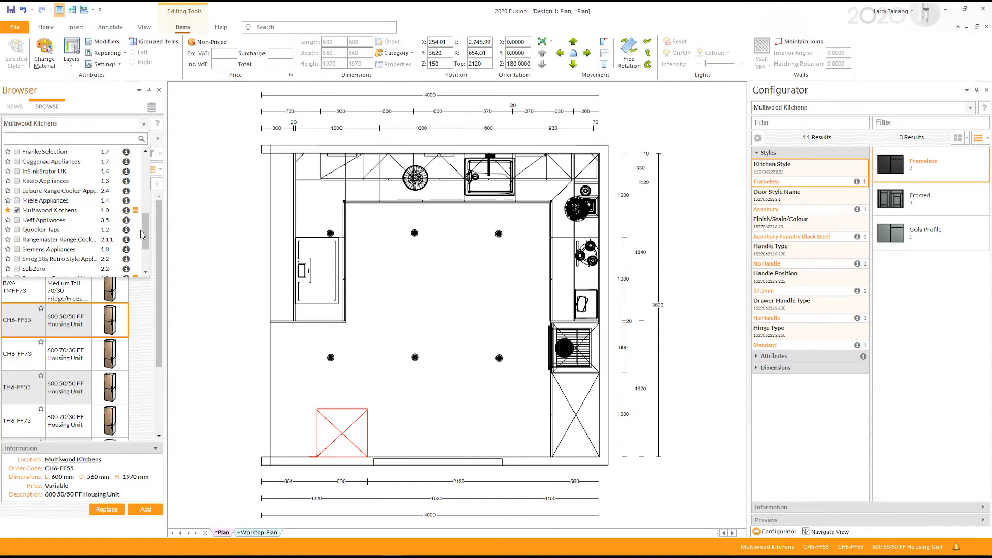
left_click(144, 124)
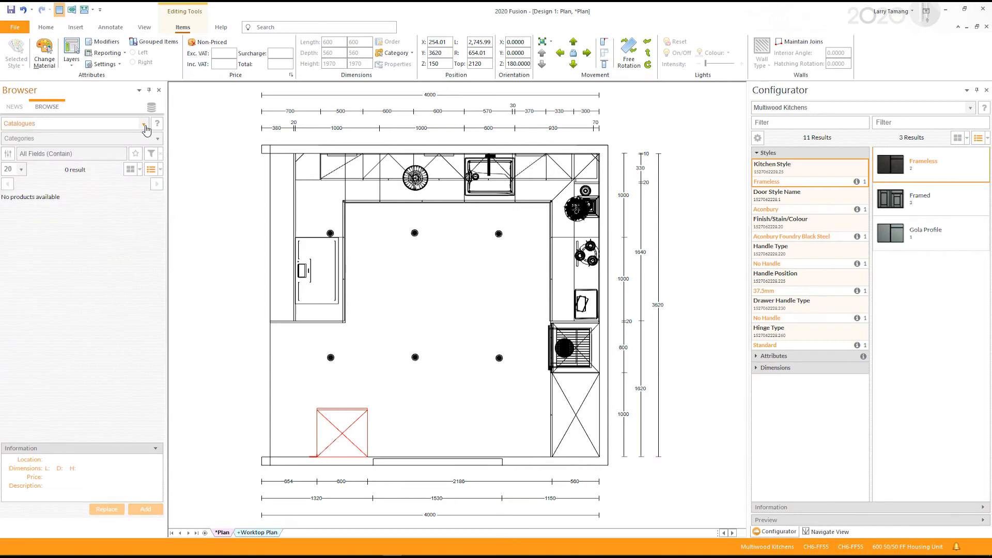
- Choose the Base Units - No Drawers category for Multiwood Kitchens
left_click(145, 124)
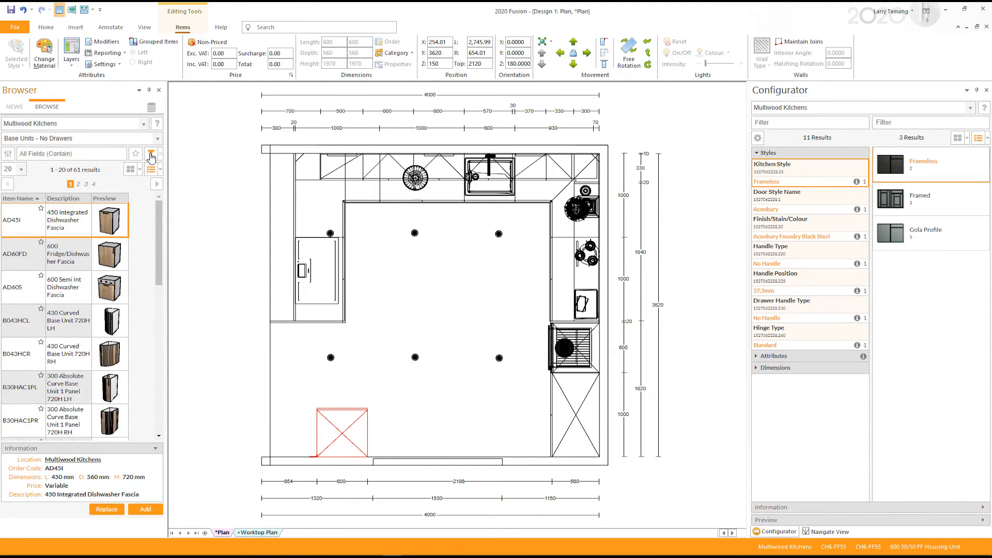
mouse_move(151, 155)
type("400")
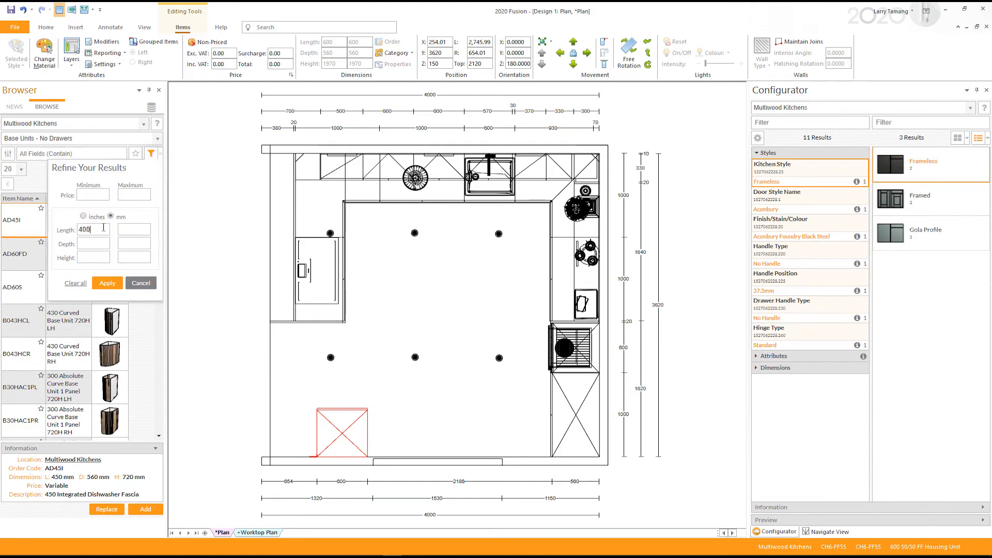
- Filter base units to 400–600 mm and place the BH60 Highline unit beside the housing
type("600")
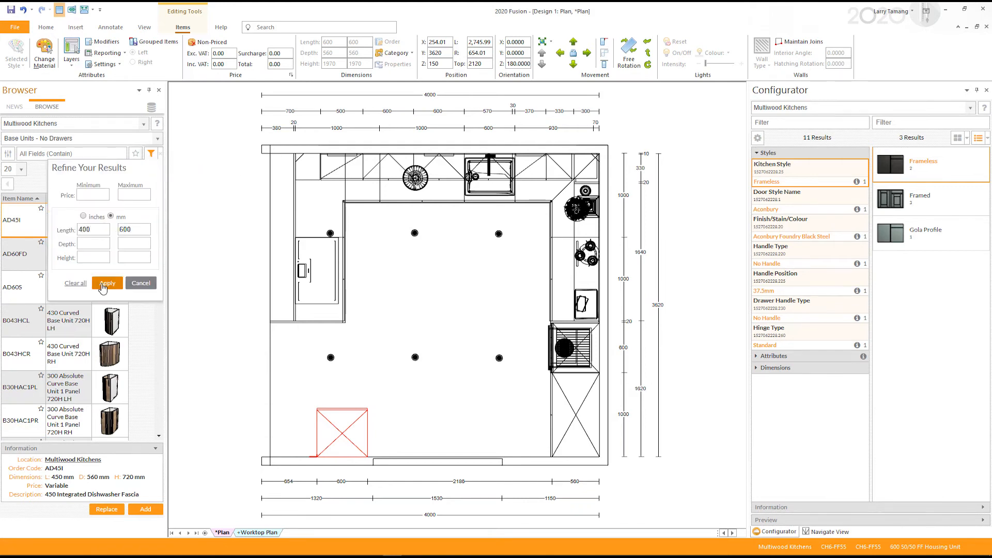
left_click(106, 282)
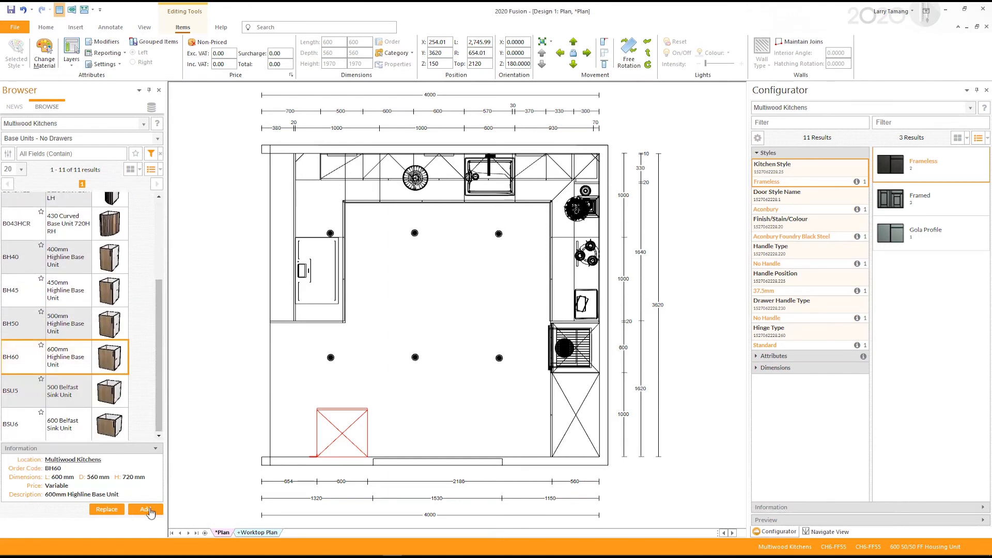
left_click(146, 509)
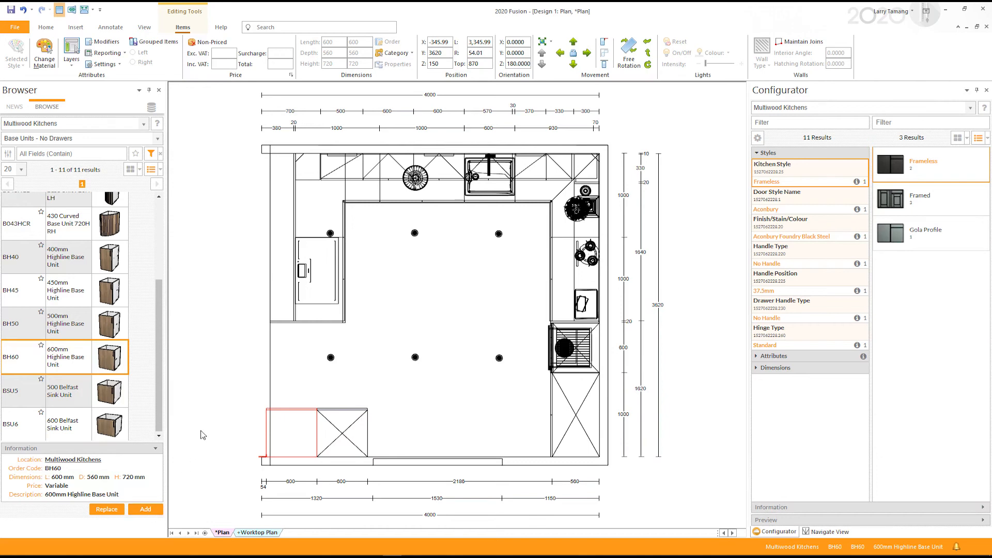
left_click(225, 532)
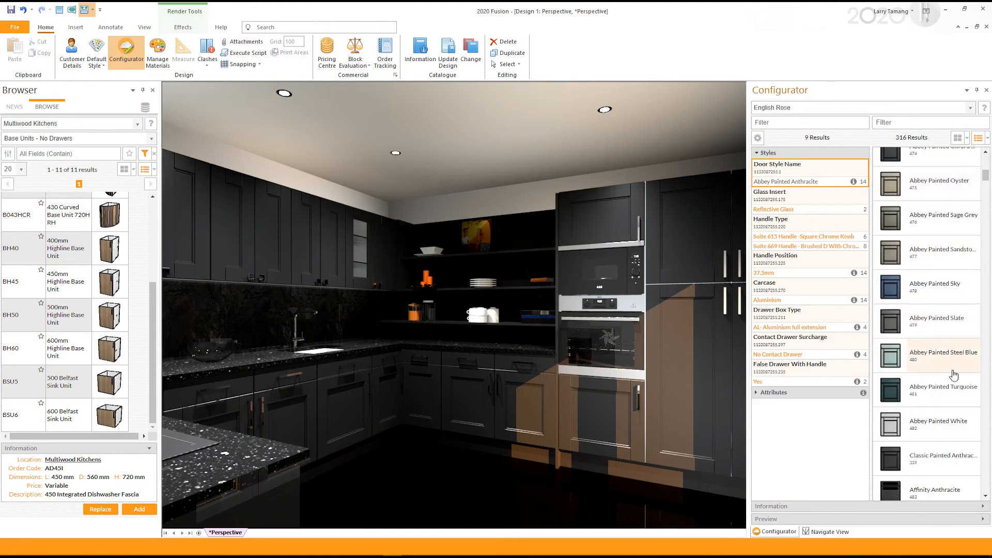
- Set the Door Style Name to Abbey Painted Turquoise in the Configurator
left_click(942, 387)
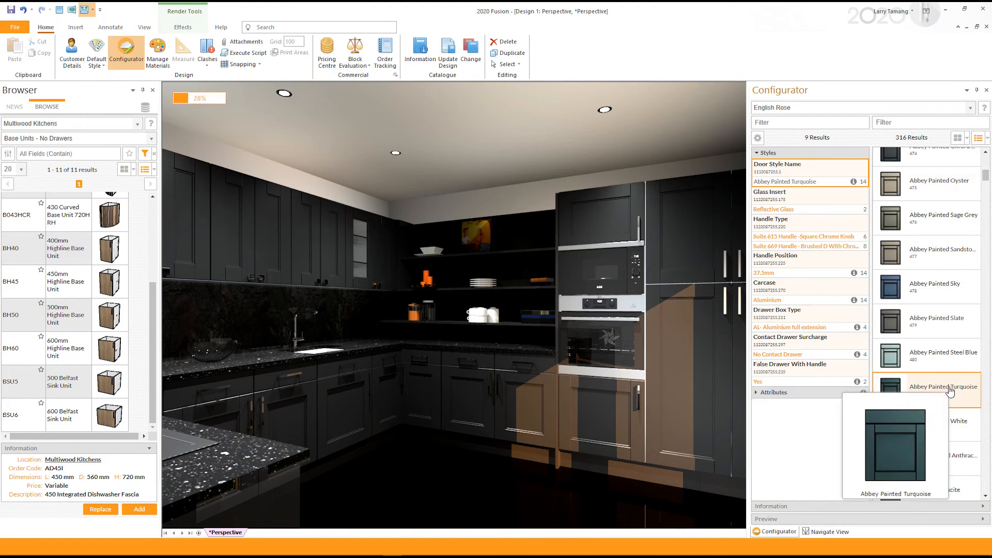
left_click(942, 387)
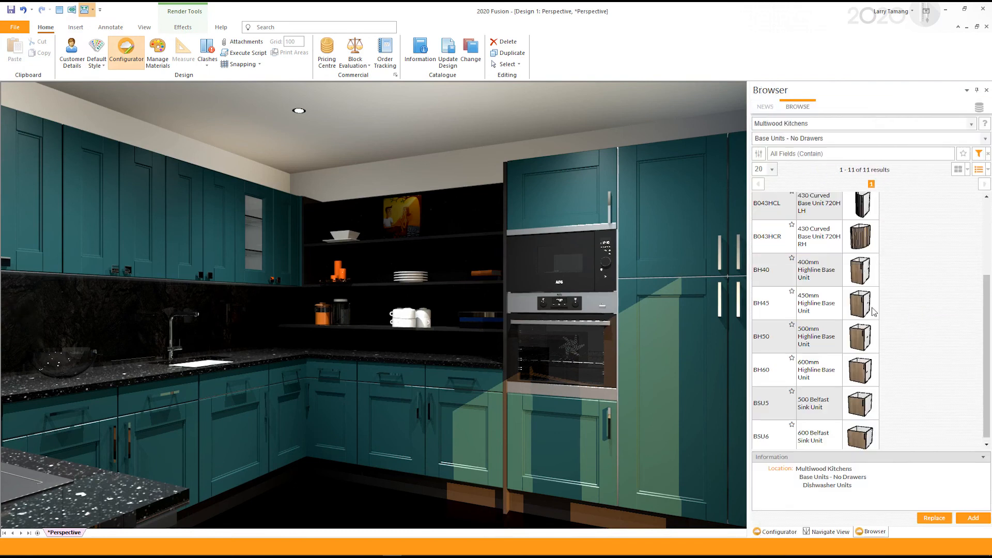
mouse_move(944, 103)
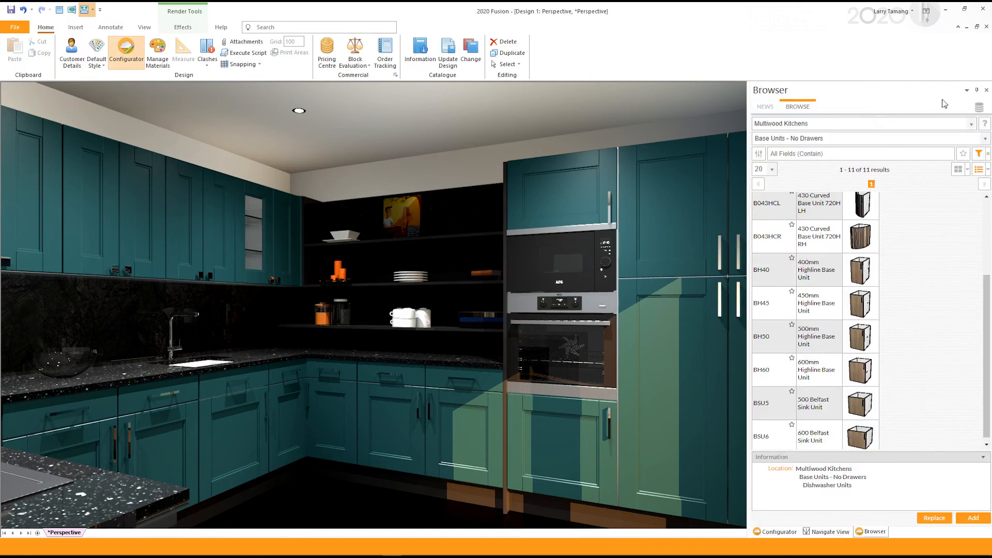